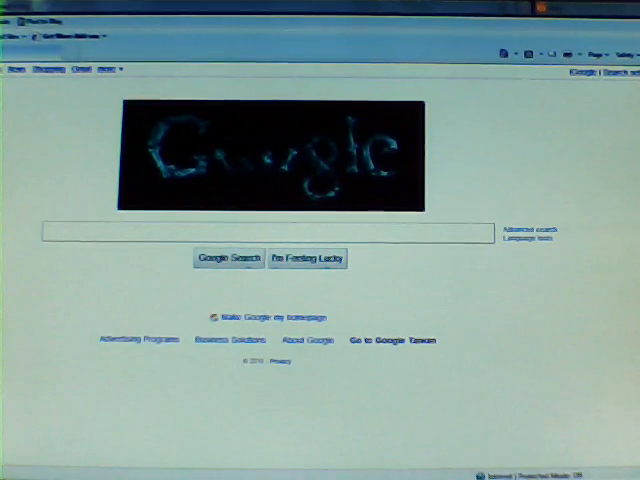
Step: Search Google for 'Philippines Web Hosting' and show the results
click(270, 232)
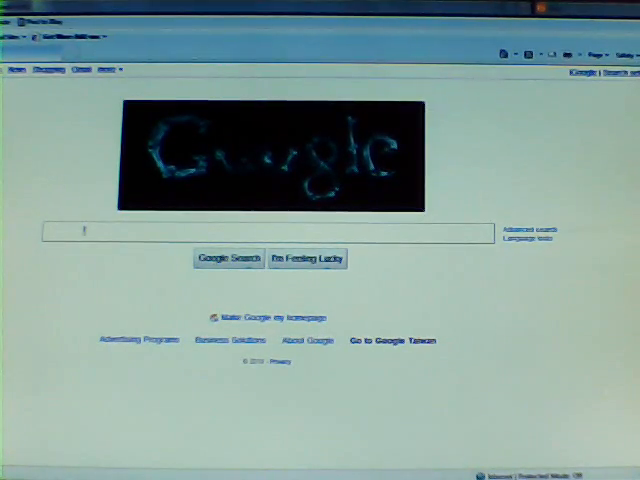
click(466, 104)
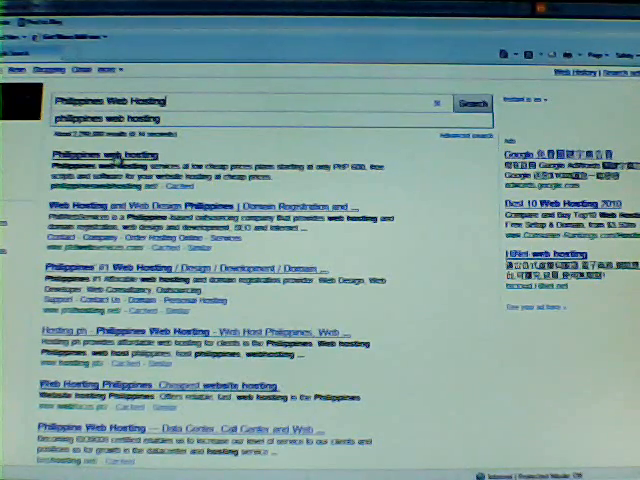
Step: Go from the search result to the Philippines Web Hosting homepage and scroll toward the plan order links
click(104, 156)
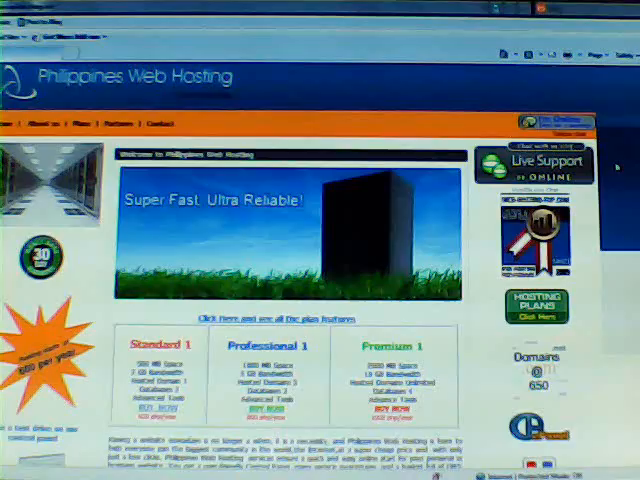
scroll(down, 3)
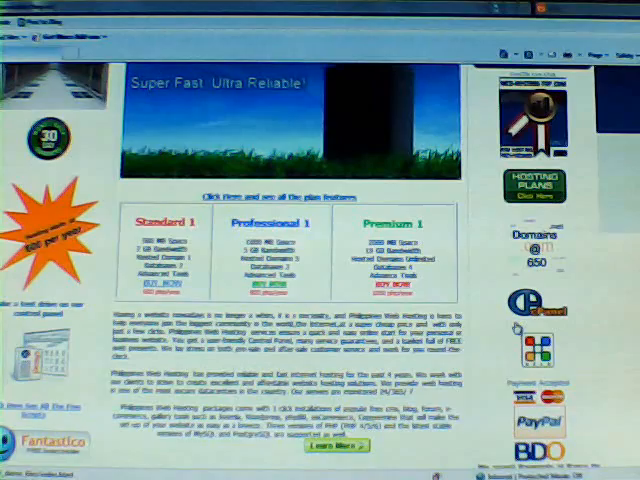
scroll(down, 3)
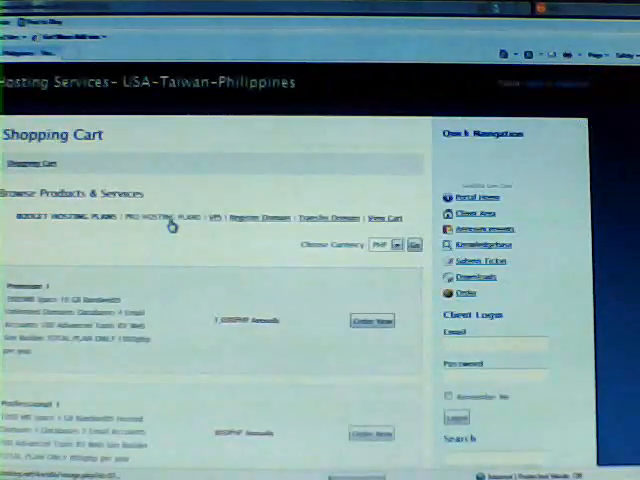
Step: Order the Standard plan to reach the Product Configuration domain choice
scroll(down, 3)
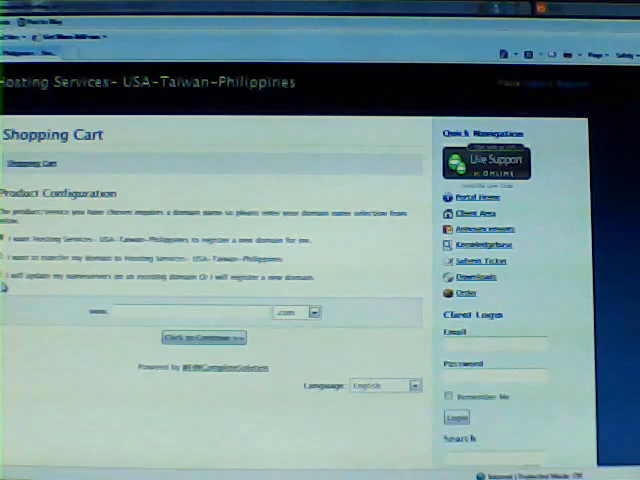
Step: Enter a new domain name, confirm it is available, and continue with it
click(190, 312)
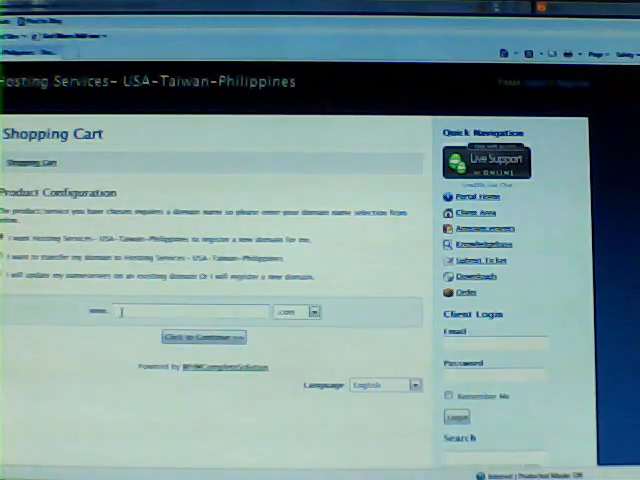
text(bitybotsmania)
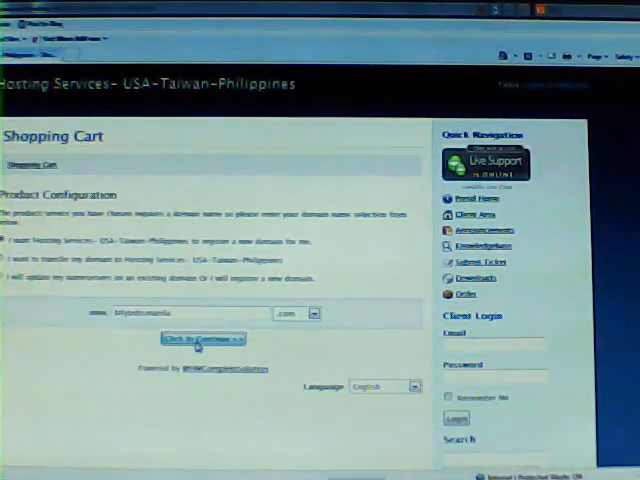
click(200, 338)
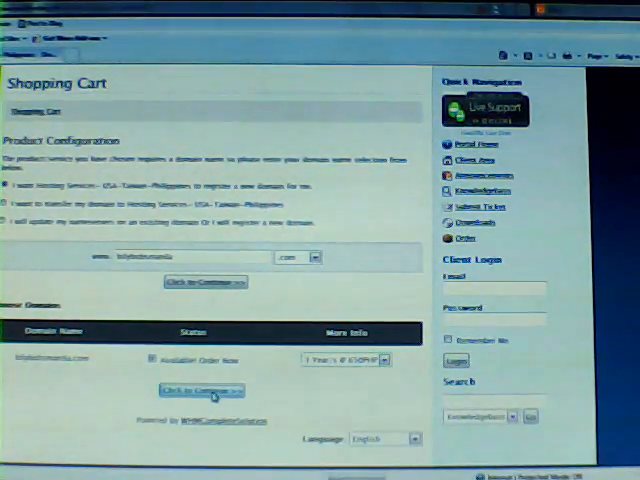
click(200, 390)
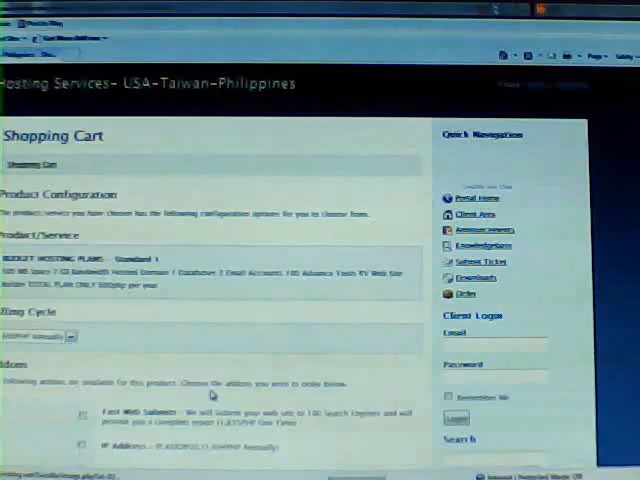
Step: Keep the billing cycle with no addons and update the cart to reach domains configuration
scroll(down, 3)
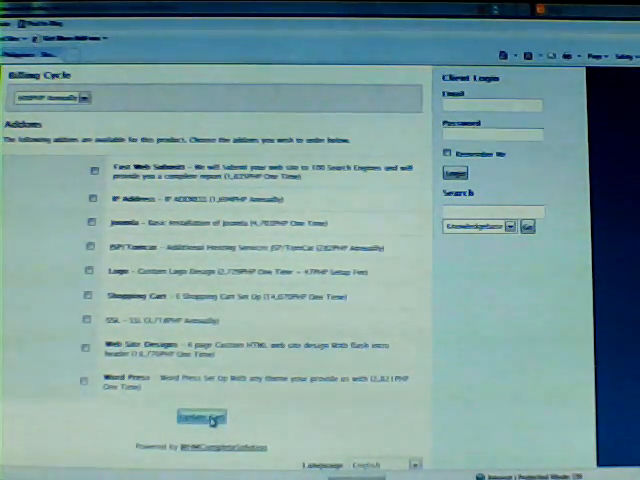
click(198, 416)
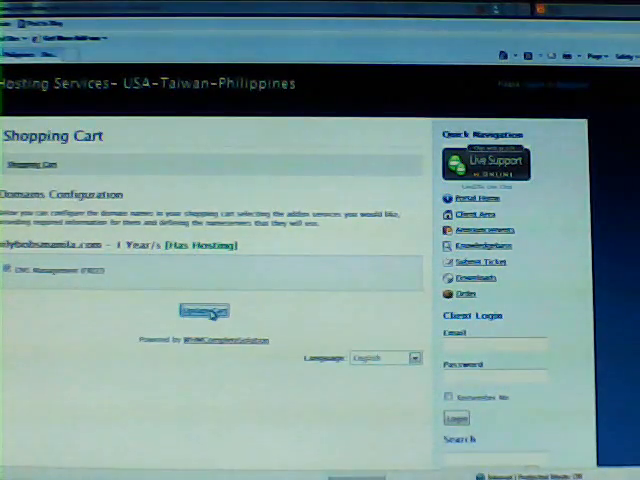
Step: Update the cart so the Standard plan and 1-year domain registration appear with subtotal and totals
click(204, 312)
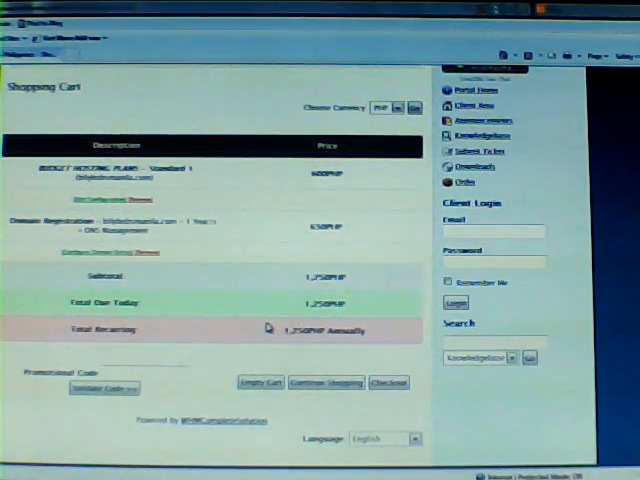
mouse_move(100, 356)
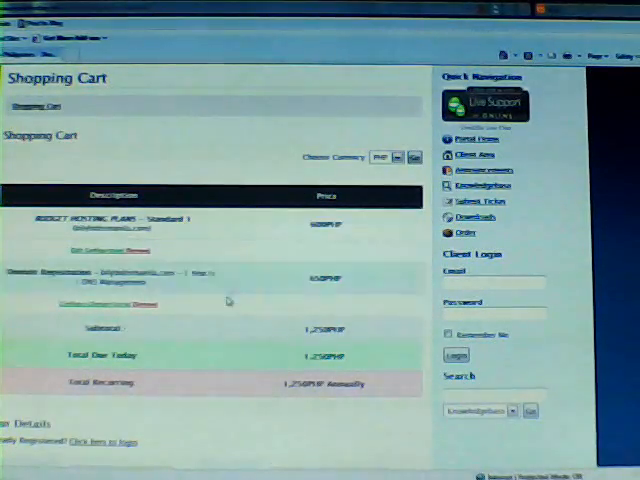
scroll(down, 3)
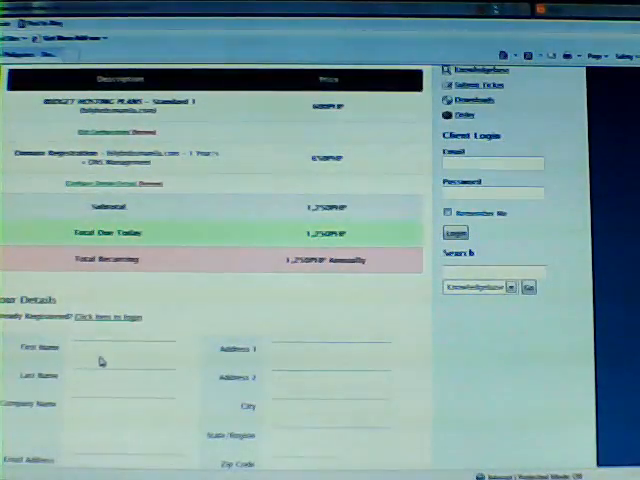
scroll(down, 3)
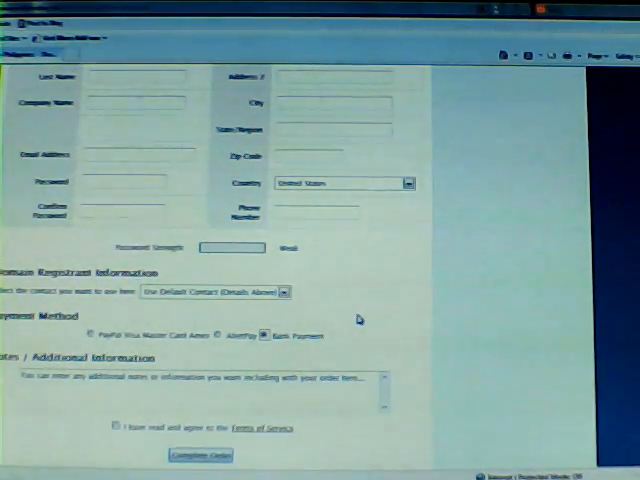